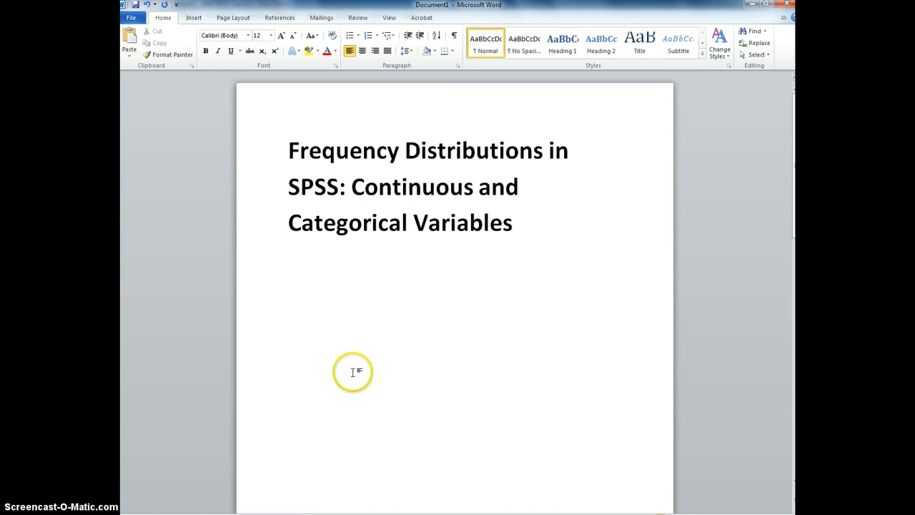
mouse_move(385, 365)
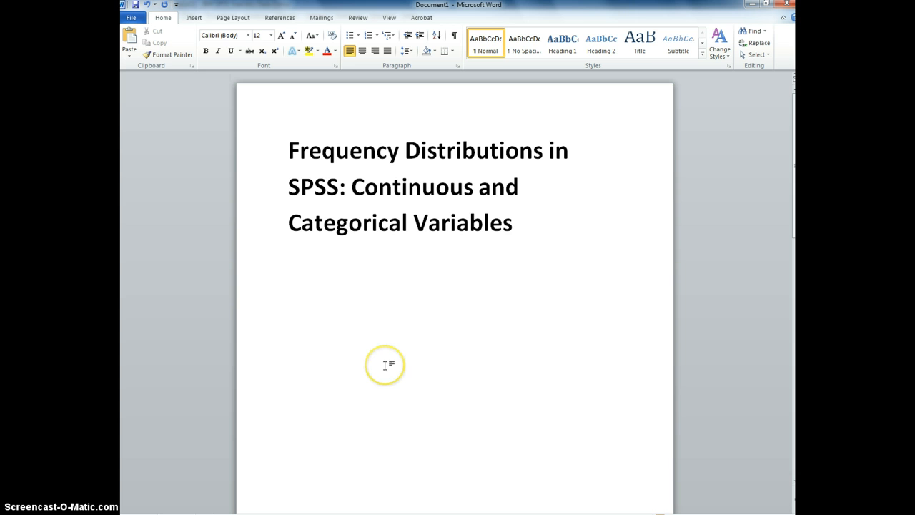
mouse_move(388, 338)
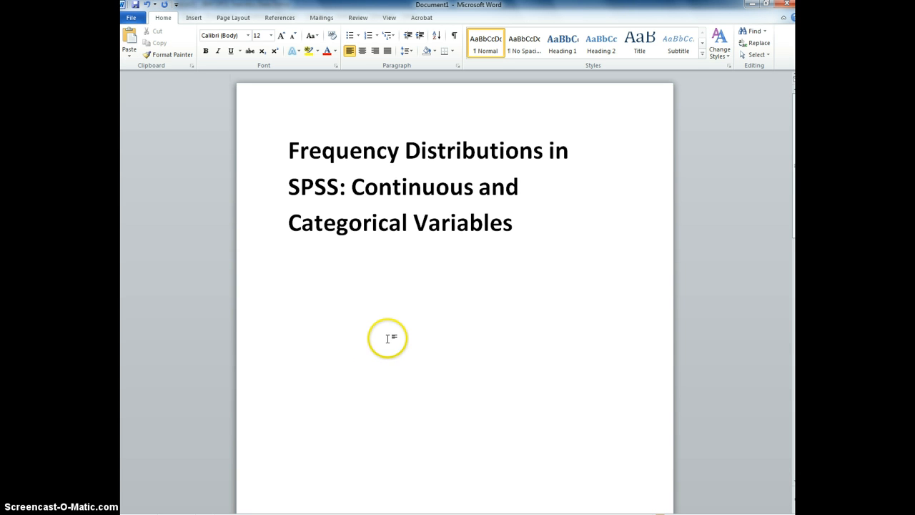
mouse_move(395, 330)
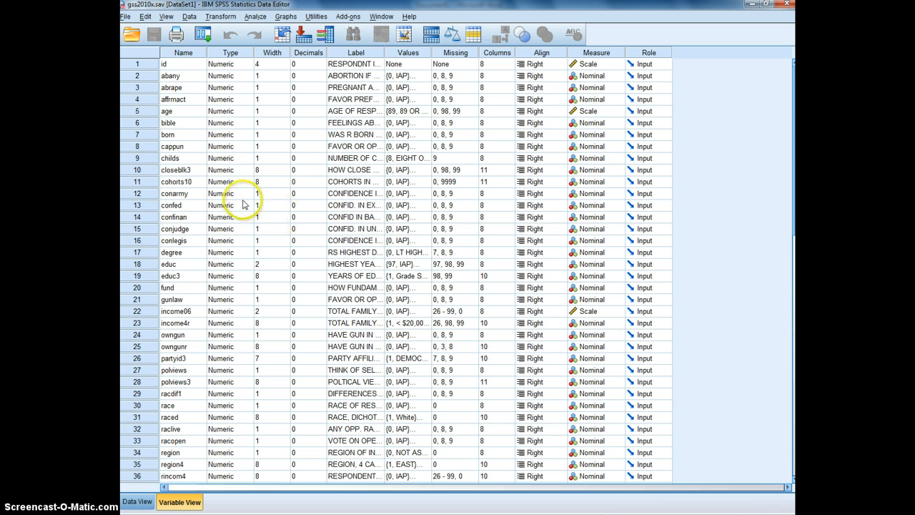
mouse_move(210, 141)
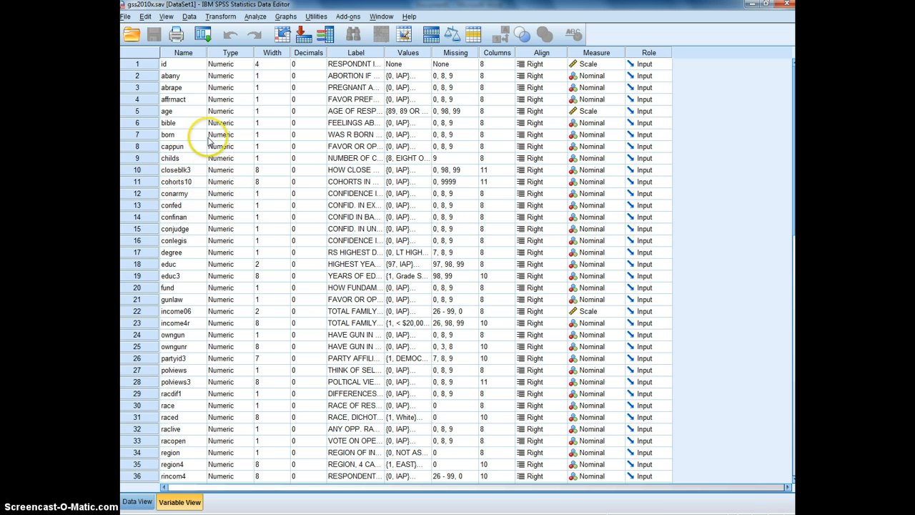
- Bring up the Descriptive Statistics procedures for the gss2010x dataset
left_click(255, 15)
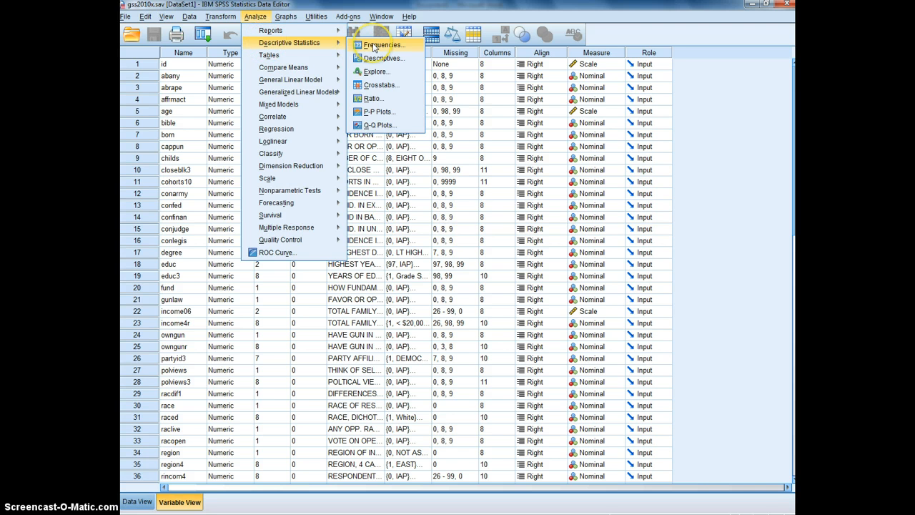
- Add AGE OF RESPONDENT to a Frequencies analysis with frequency tables turned off
left_click(384, 45)
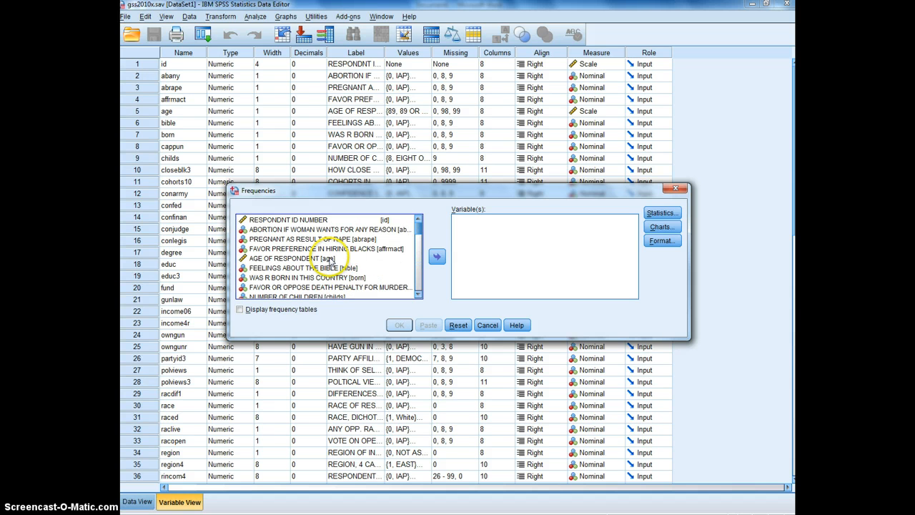
left_click(322, 259)
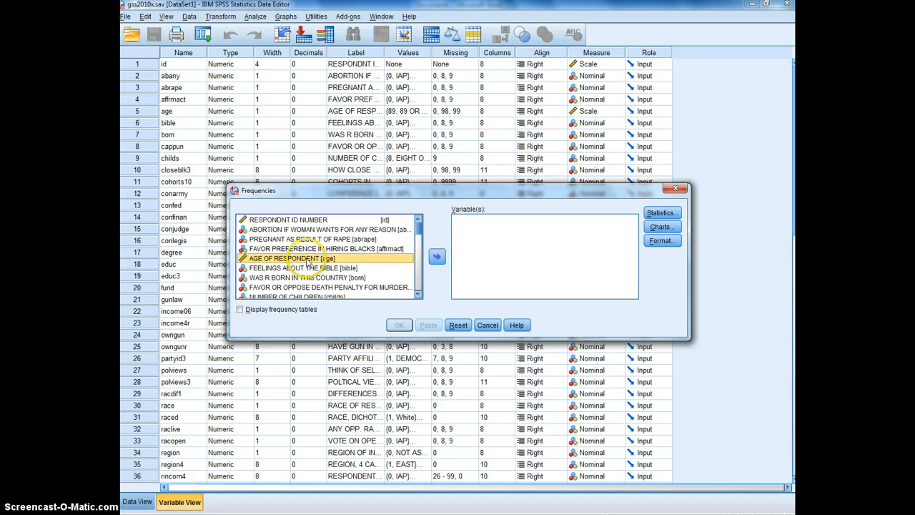
left_click(436, 256)
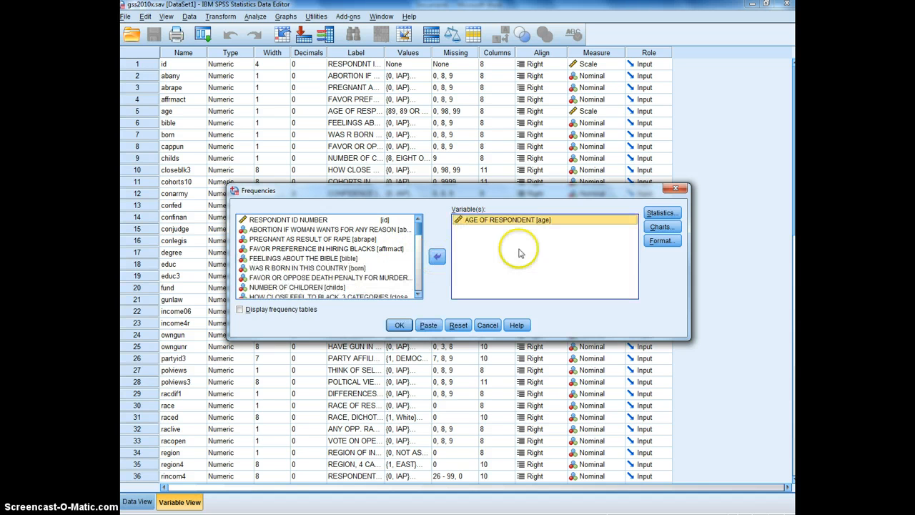
mouse_move(611, 238)
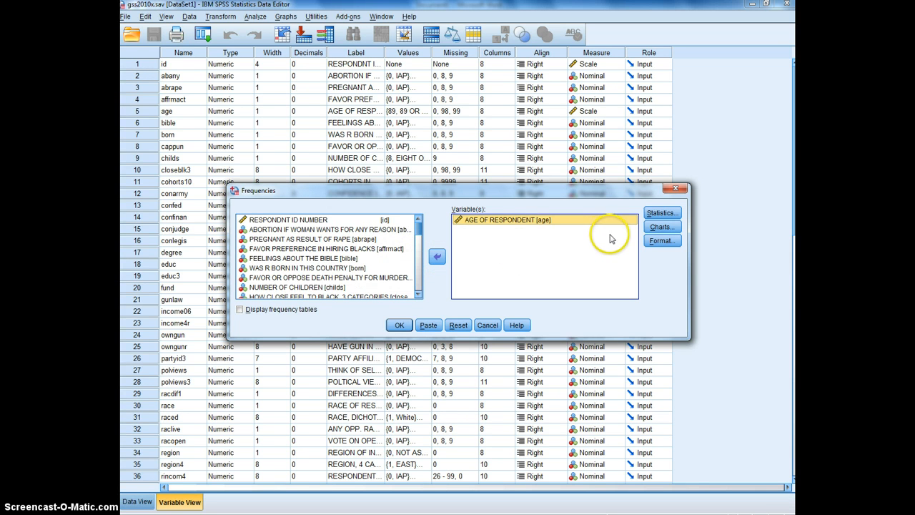
left_click(240, 309)
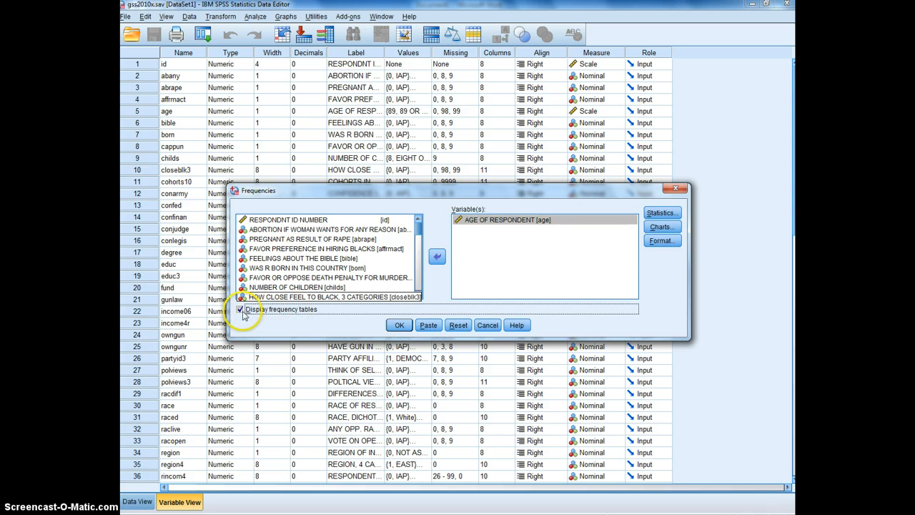
left_click(239, 309)
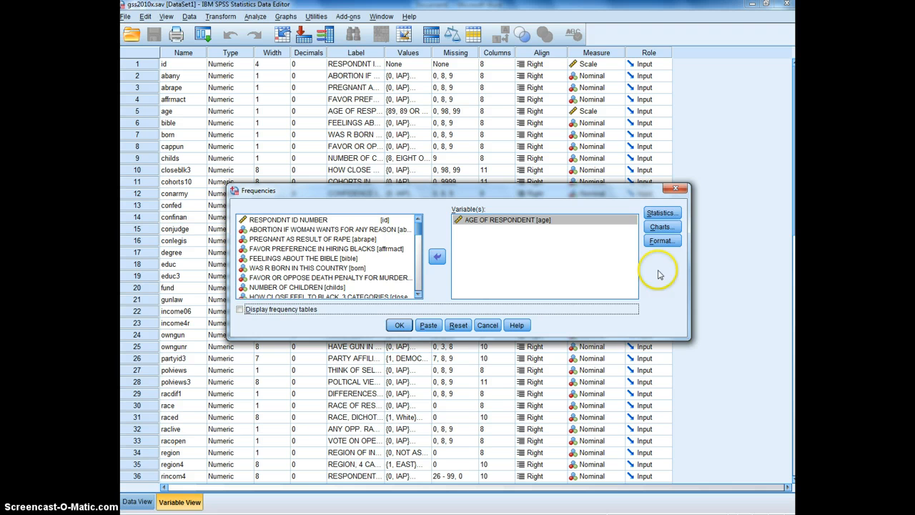
- Request mean, median, mode, standard deviation and a histogram for age
left_click(660, 212)
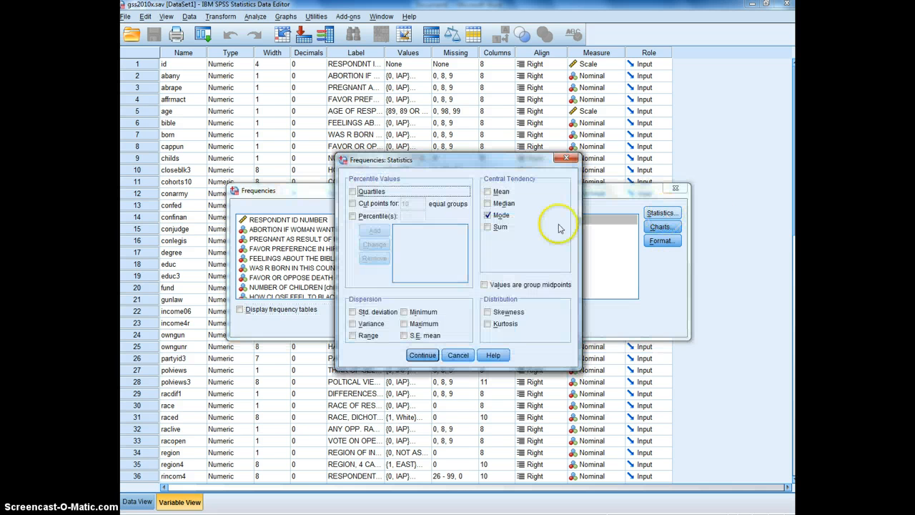
left_click(488, 191)
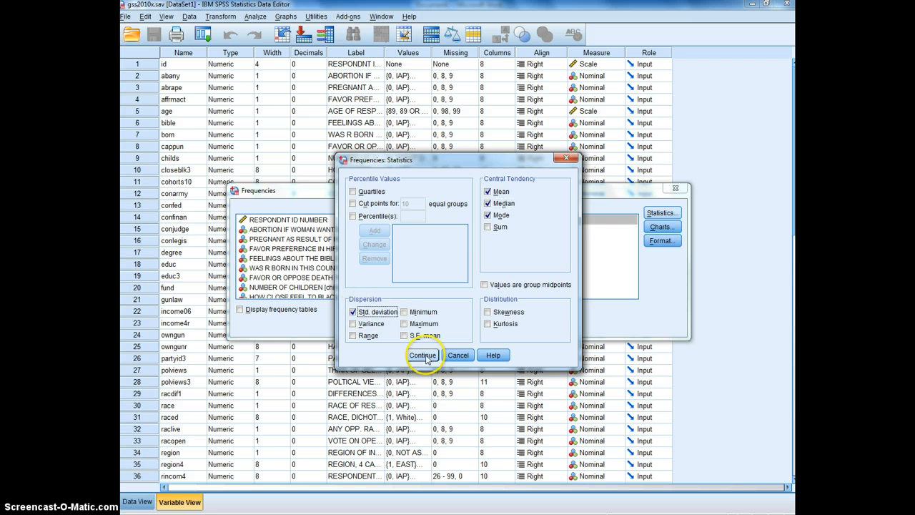
left_click(423, 355)
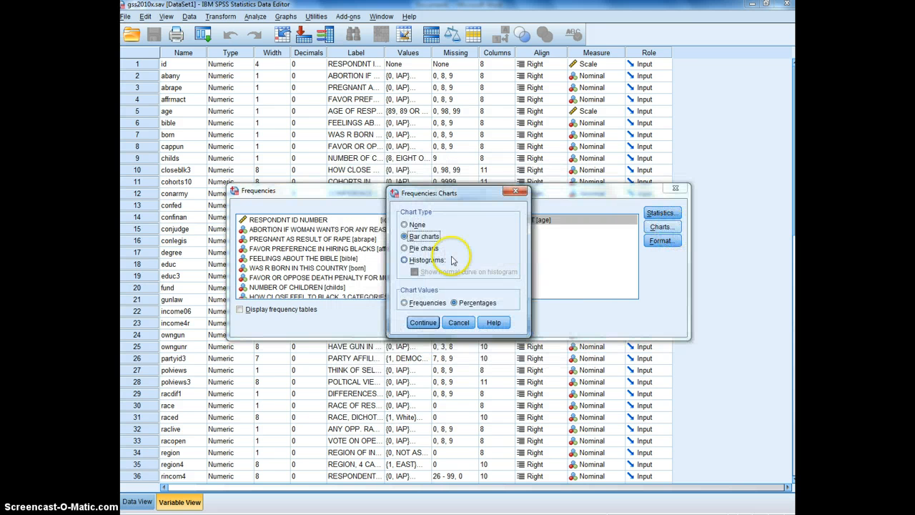
left_click(404, 260)
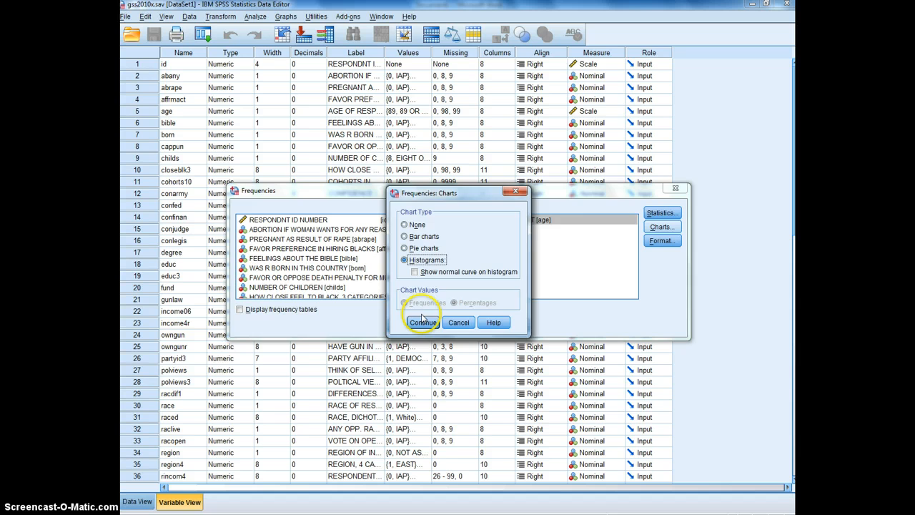
left_click(422, 322)
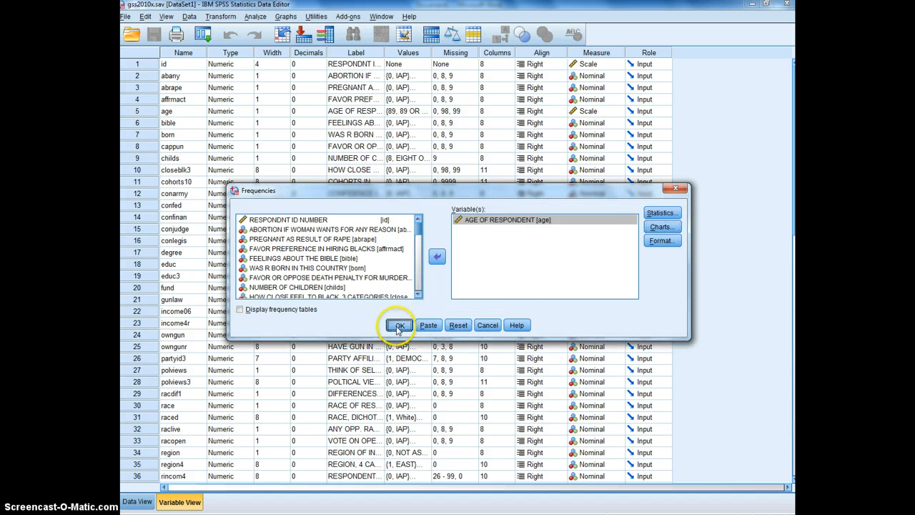
- Run the age analysis and view the statistics (mean 46.33, SD 16.864) and histogram
left_click(398, 325)
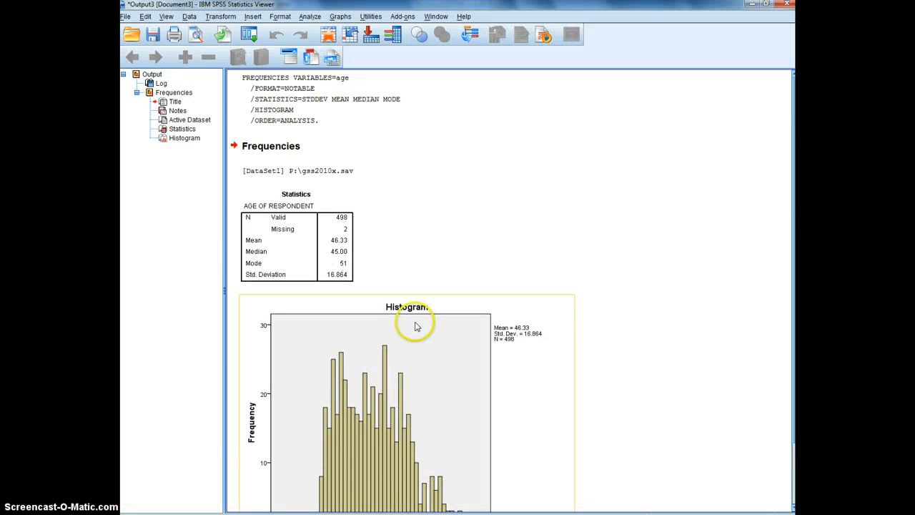
scroll("down", 3)
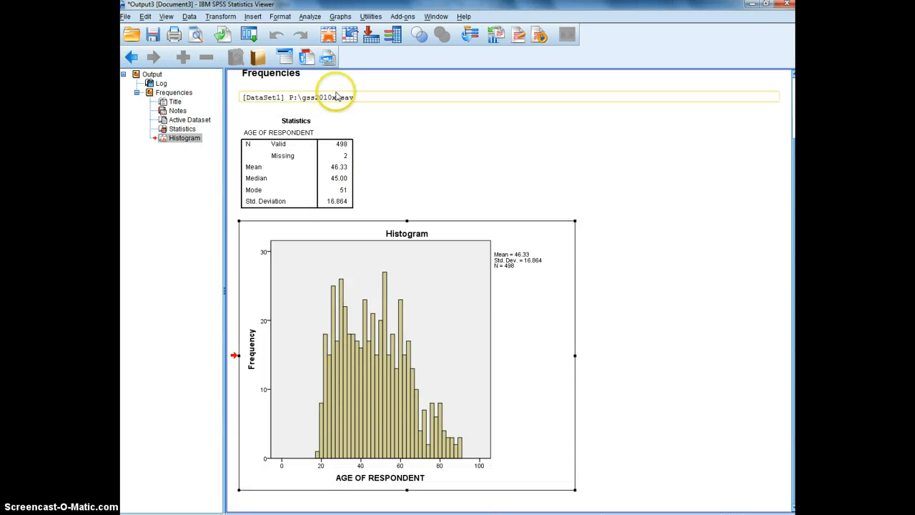
left_click(309, 16)
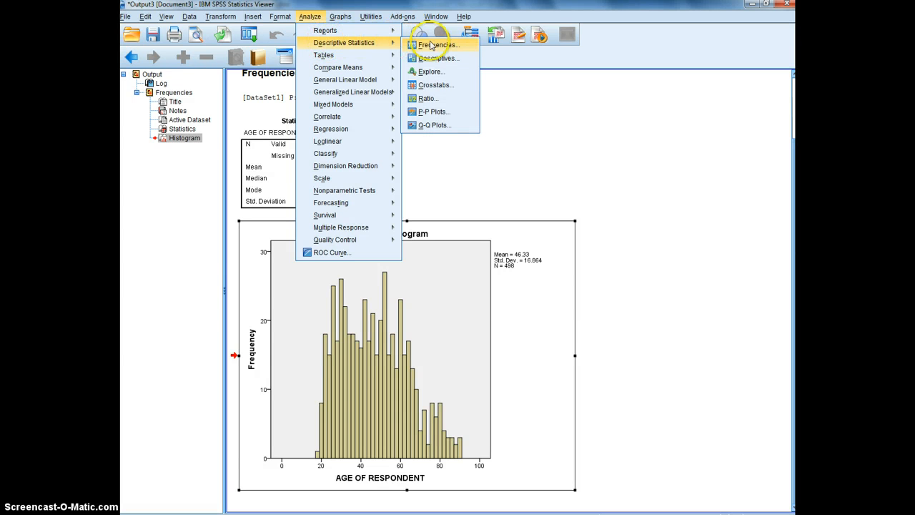
- Add RACE, DICHOTOMIZED to Frequencies with frequency tables displayed
left_click(439, 44)
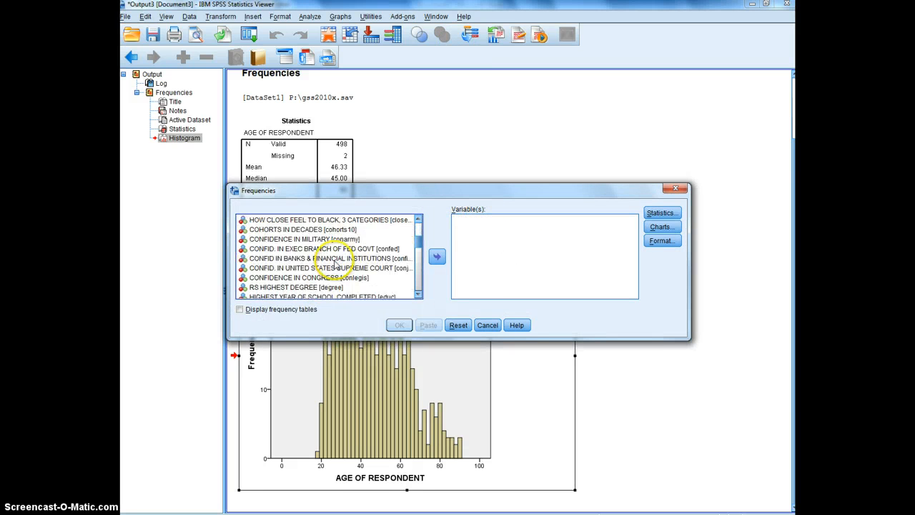
scroll("down", 3)
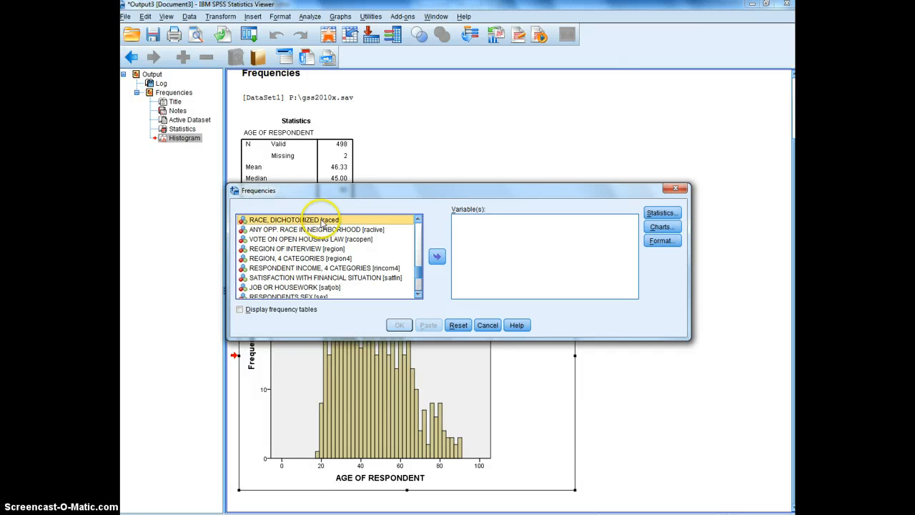
left_click(436, 256)
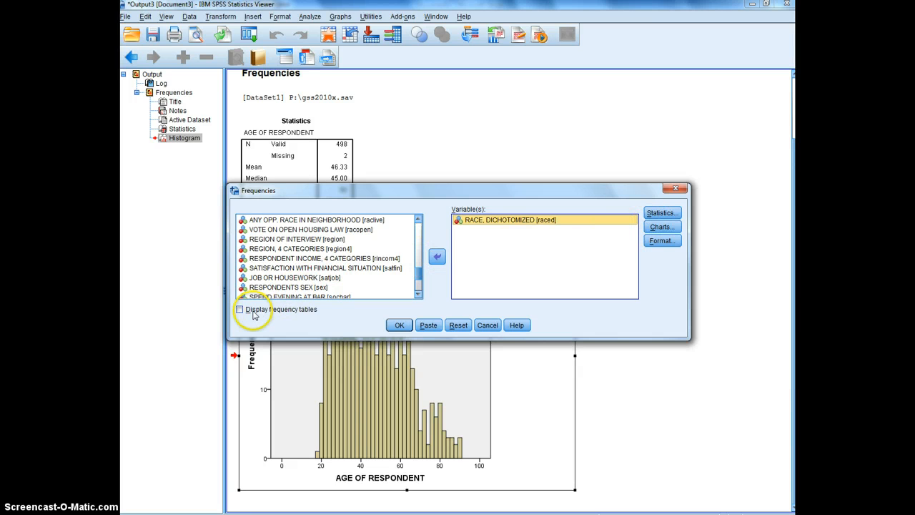
left_click(661, 227)
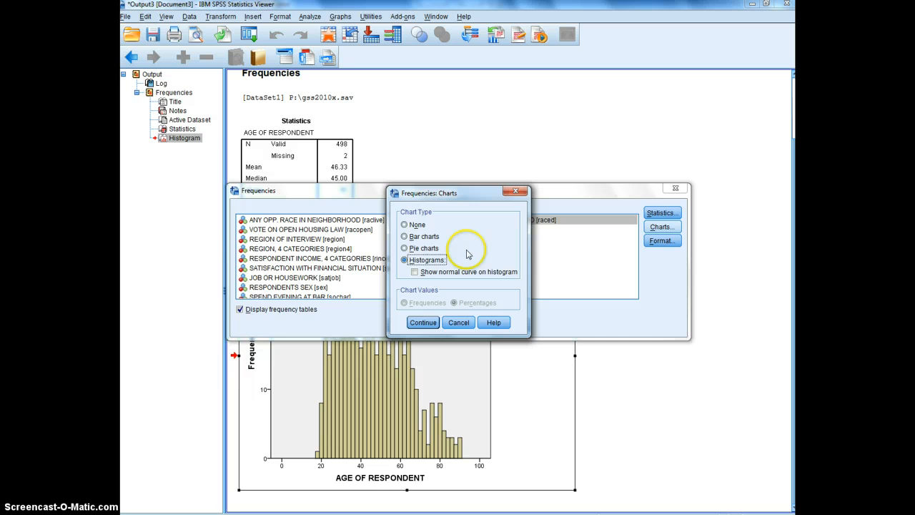
- Choose a percentage bar chart and remove the mean from the requested statistics
left_click(405, 236)
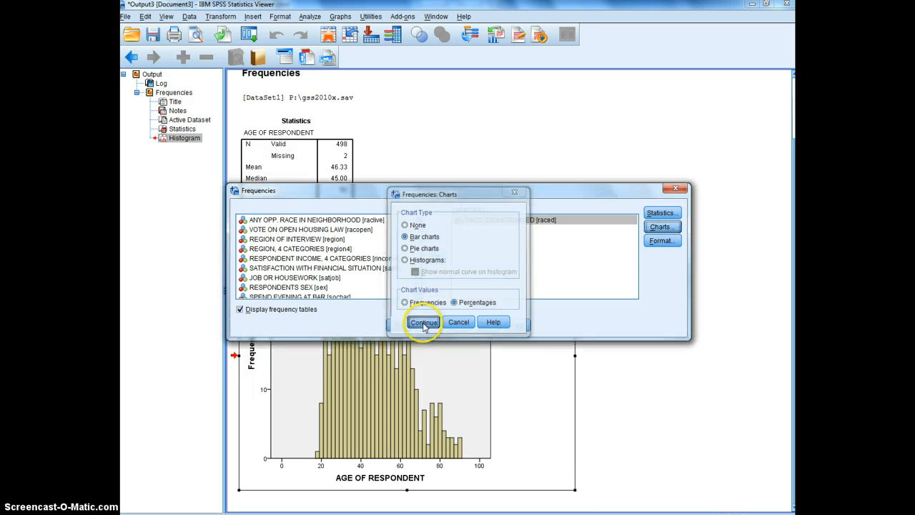
left_click(423, 321)
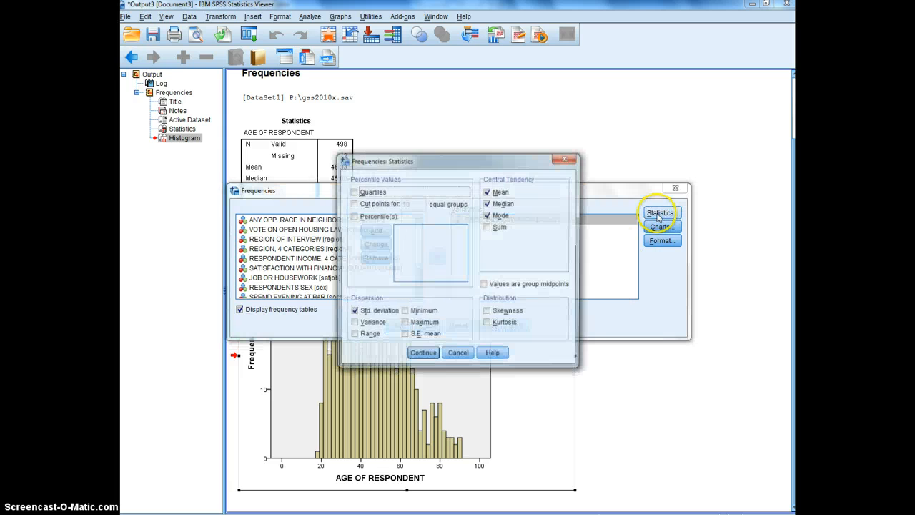
left_click(488, 203)
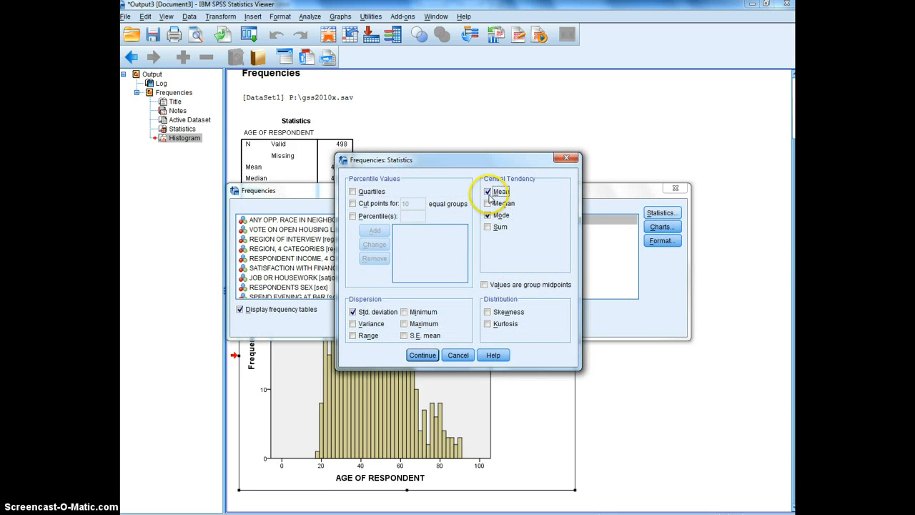
left_click(488, 192)
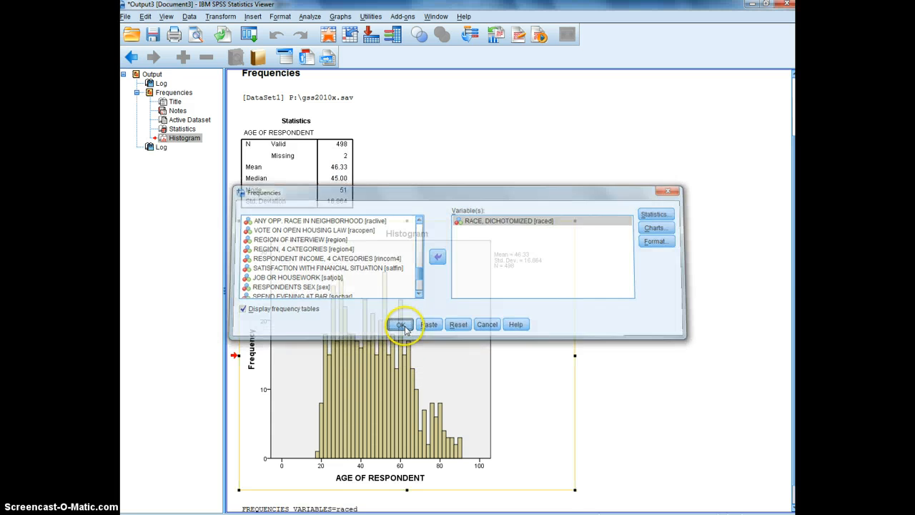
- Run the race analysis, showing White 375 (75%) and Black and Other 125 (25%)
left_click(402, 324)
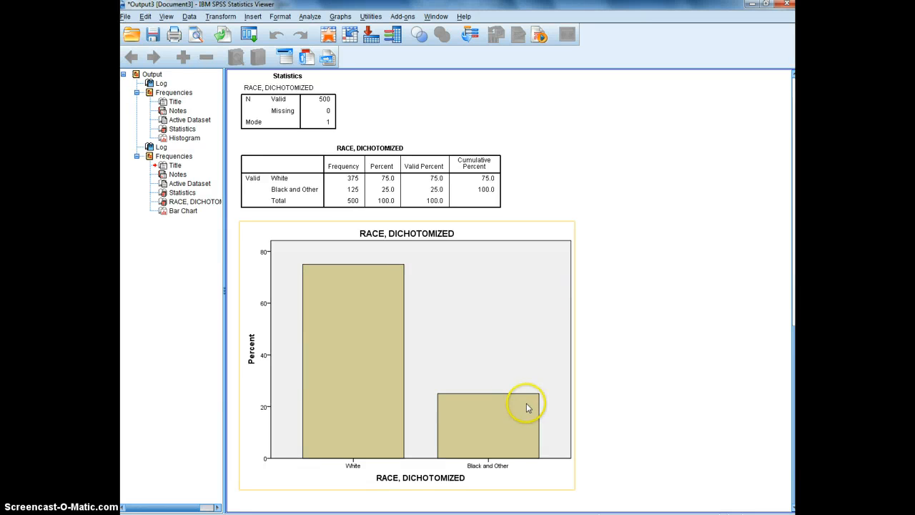
mouse_move(442, 329)
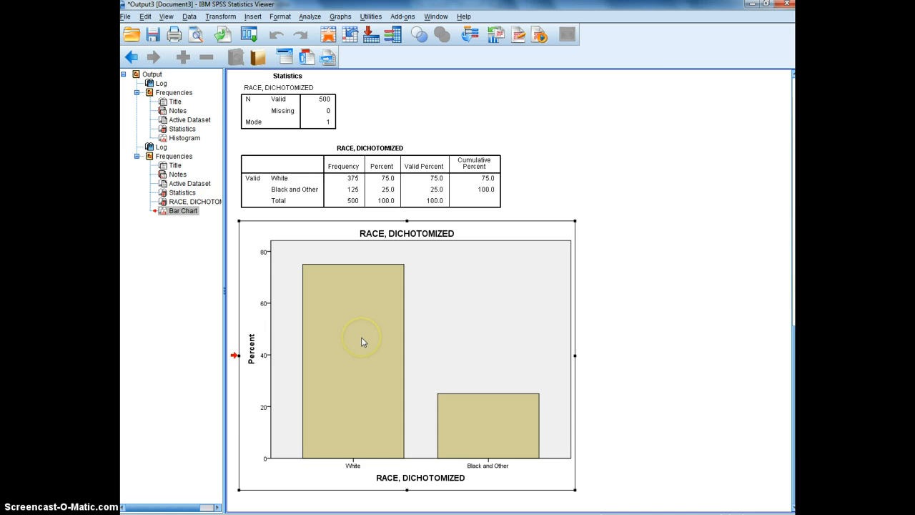
- Add data labels 75 and 25 to the race bar chart's bars
double_click(364, 341)
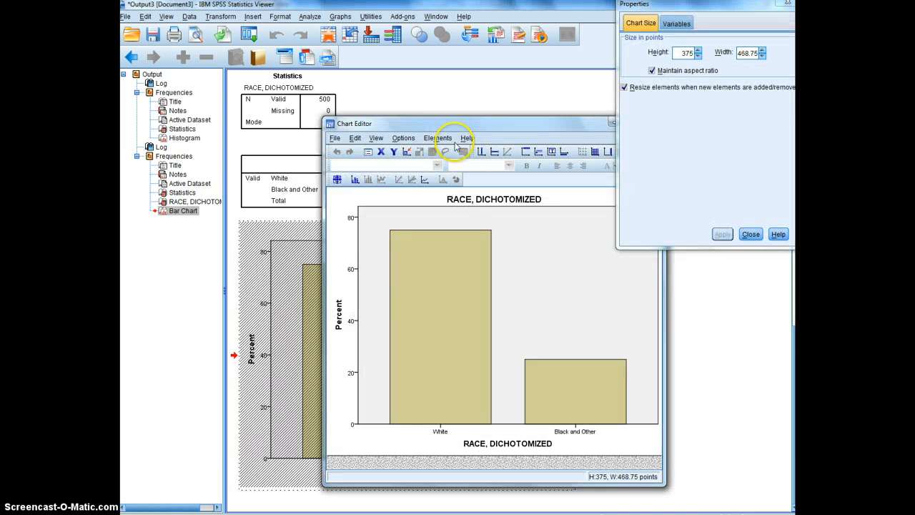
left_click(438, 138)
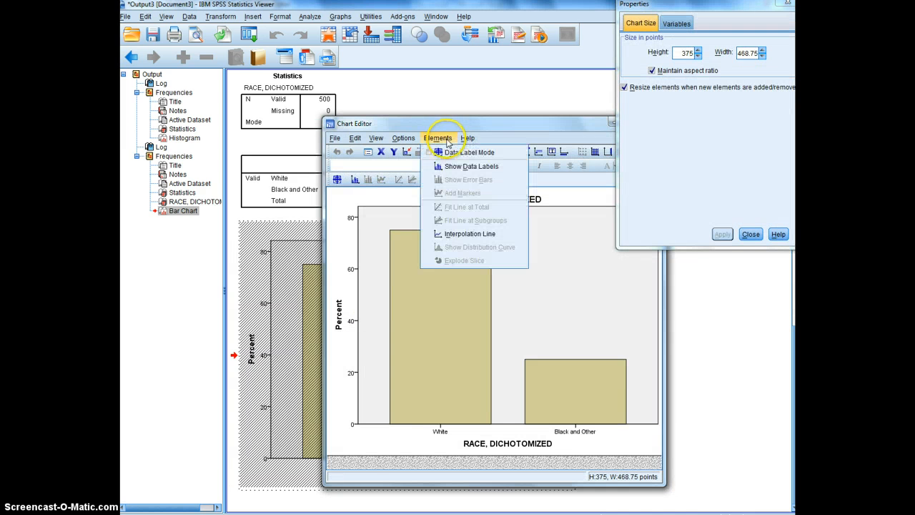
left_click(470, 166)
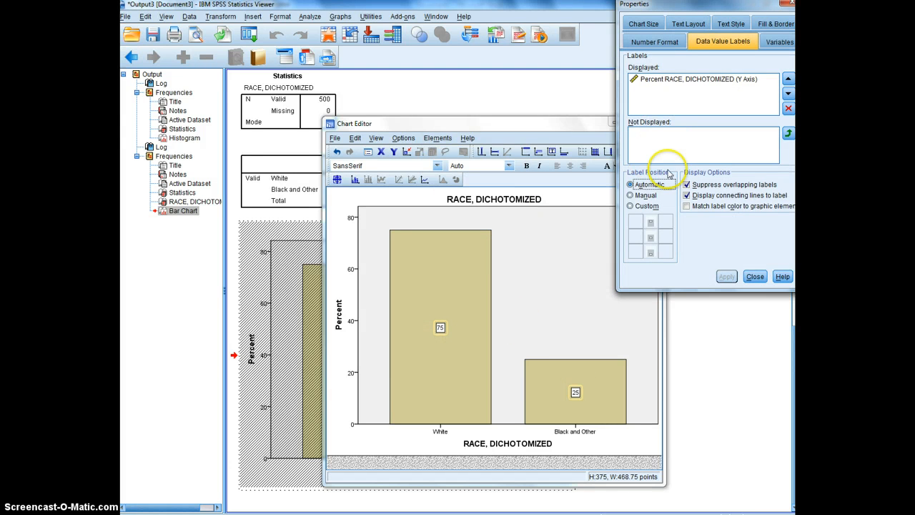
left_click(755, 276)
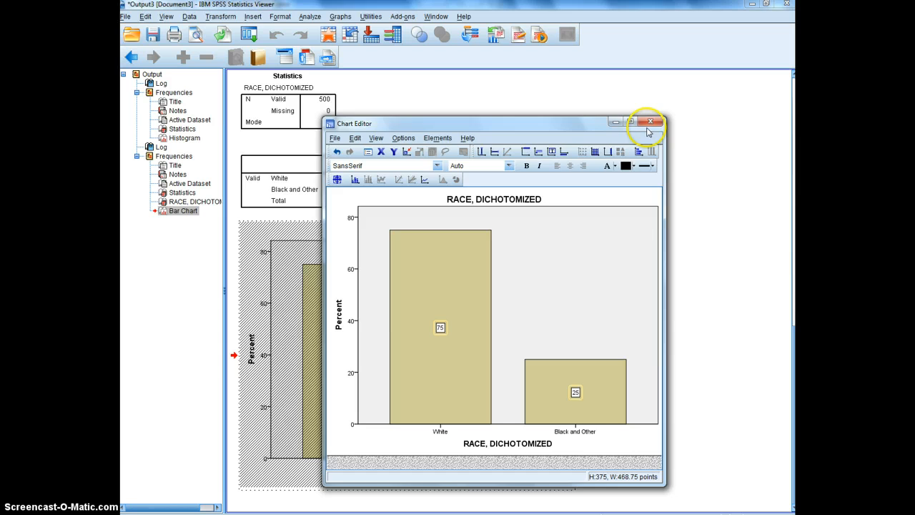
left_click(649, 120)
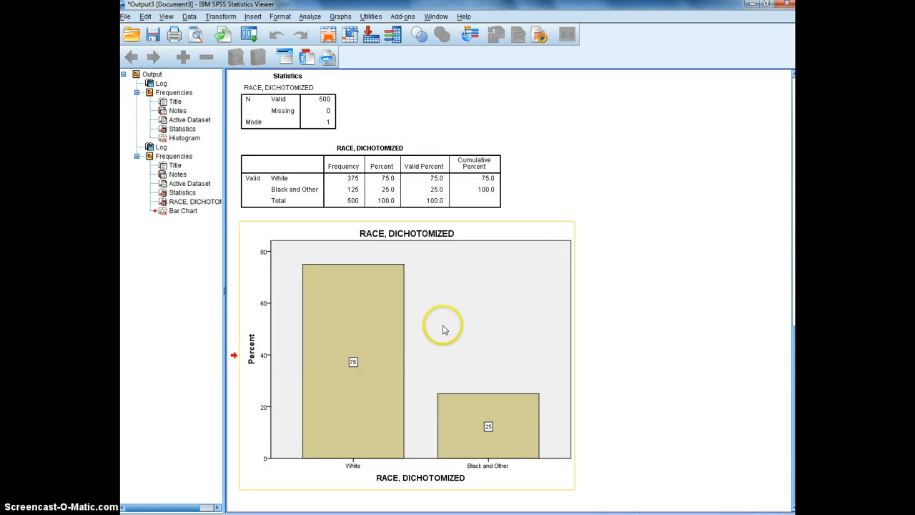
mouse_move(294, 334)
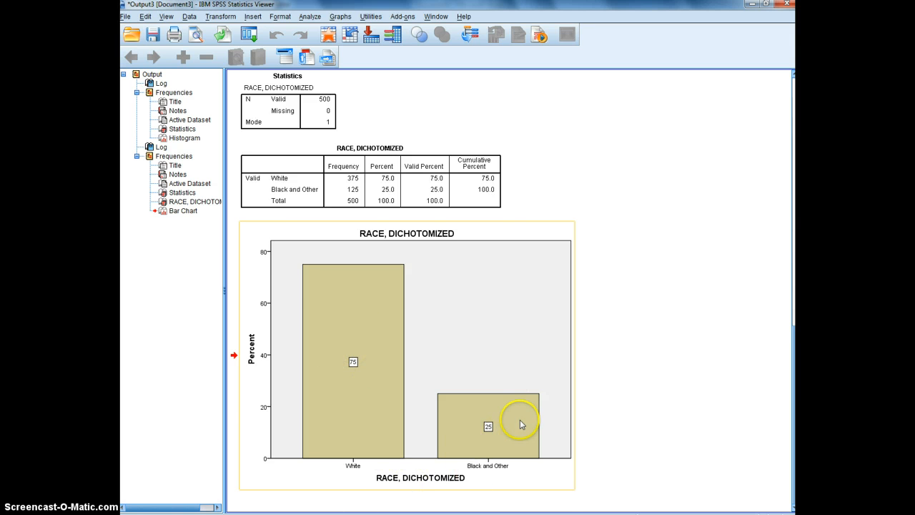
mouse_move(483, 390)
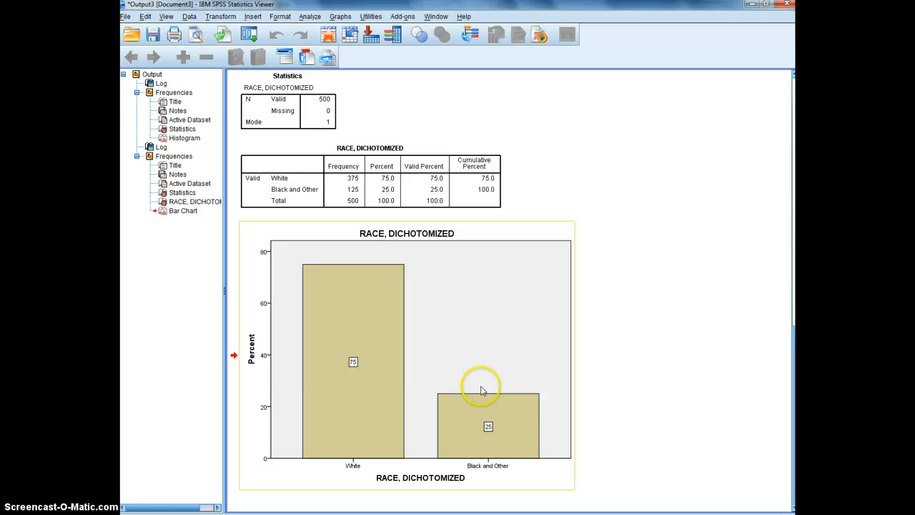
mouse_move(301, 510)
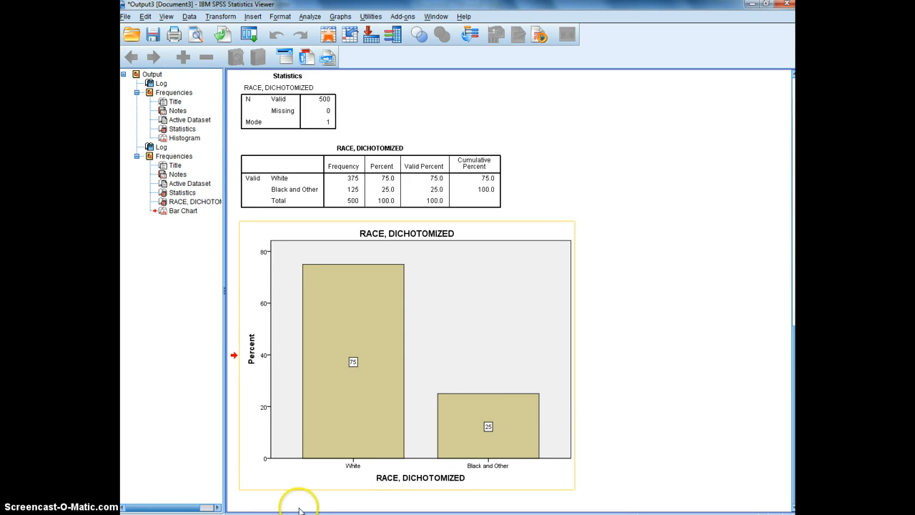